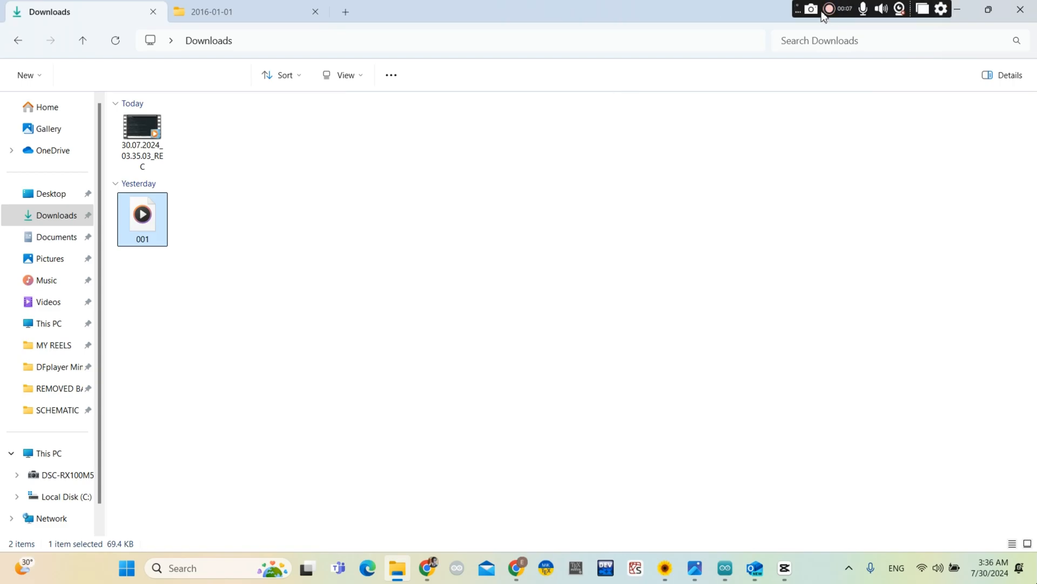
mouse_move(829, 9)
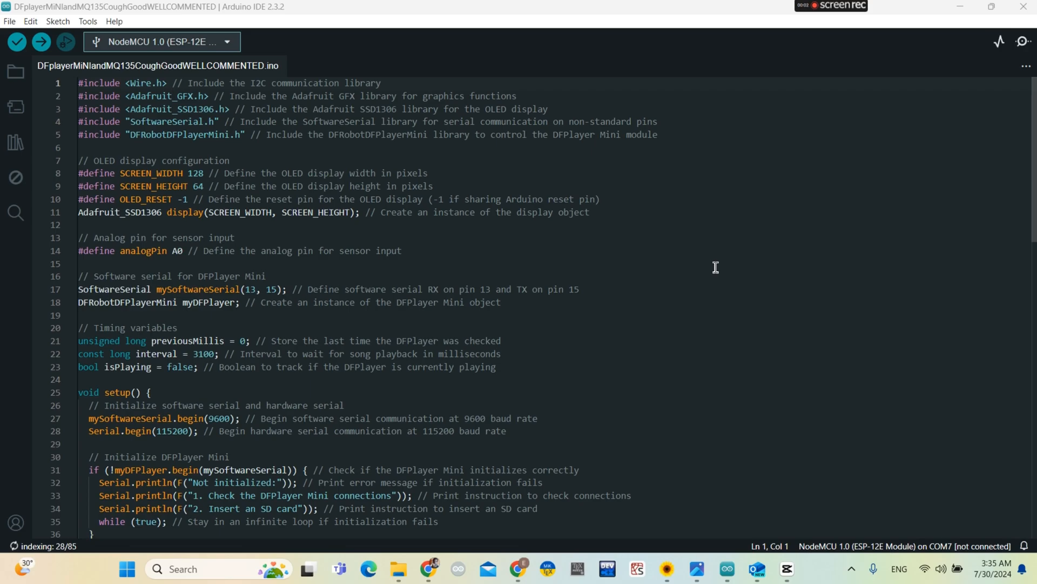
scroll(down, 3)
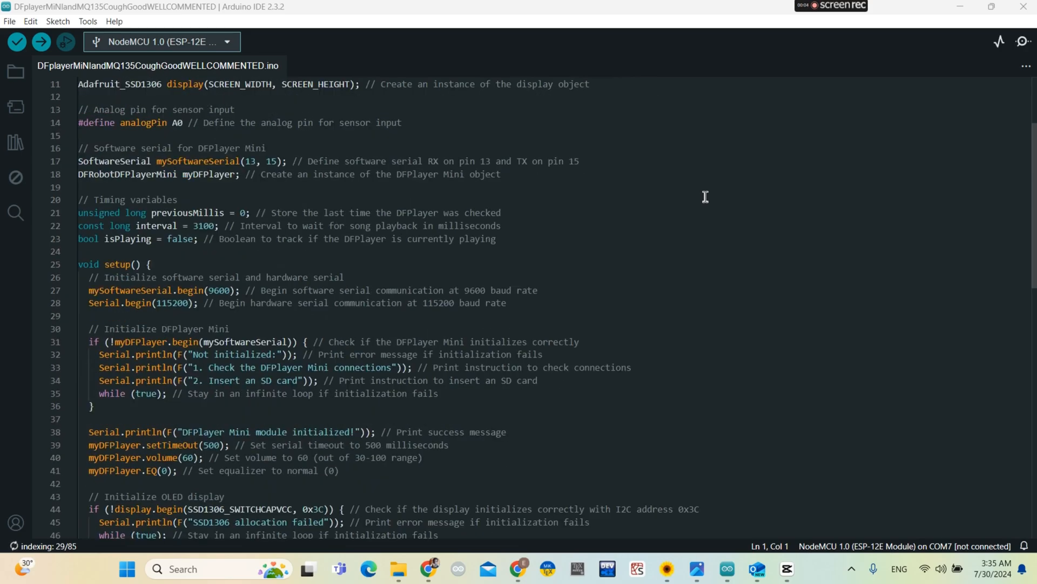
scroll(down, 3)
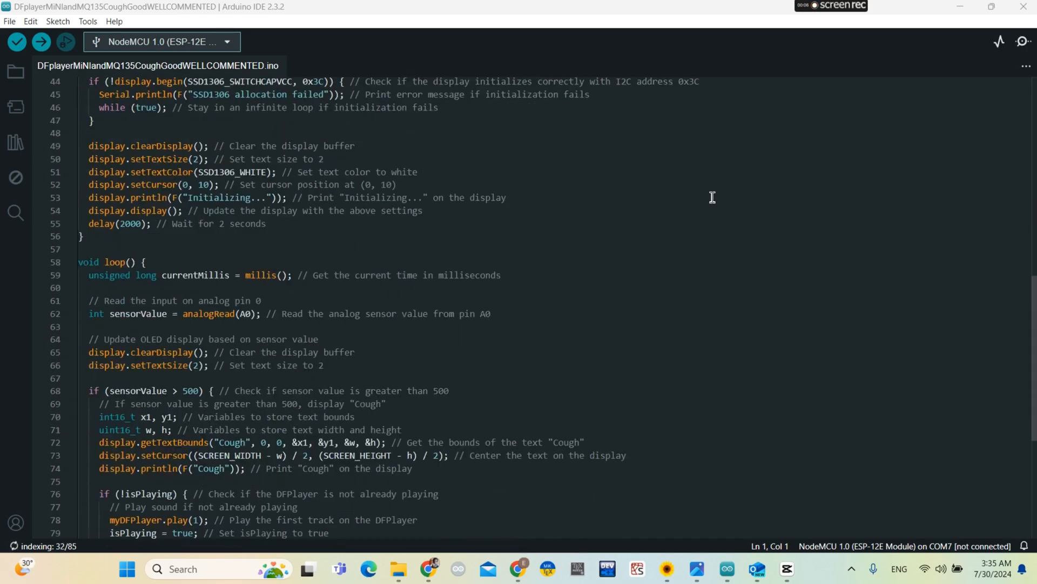
scroll(down, 3)
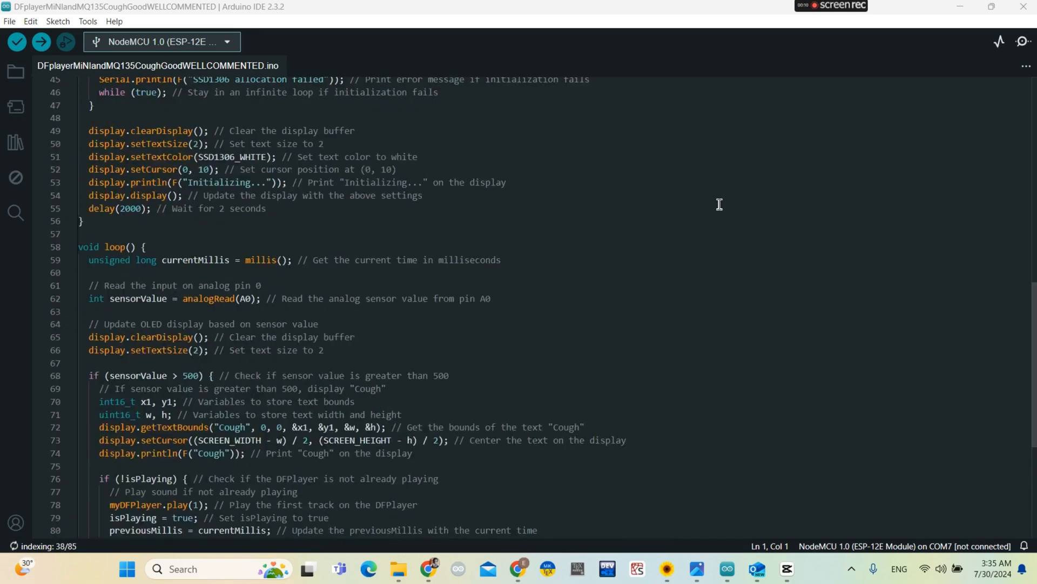
scroll(up, 3)
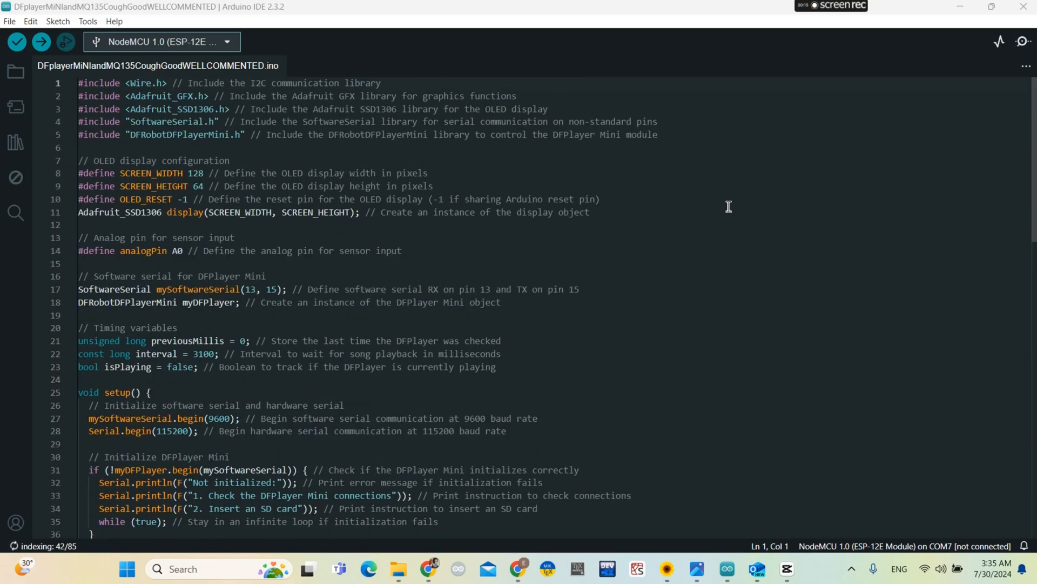
scroll(down, 3)
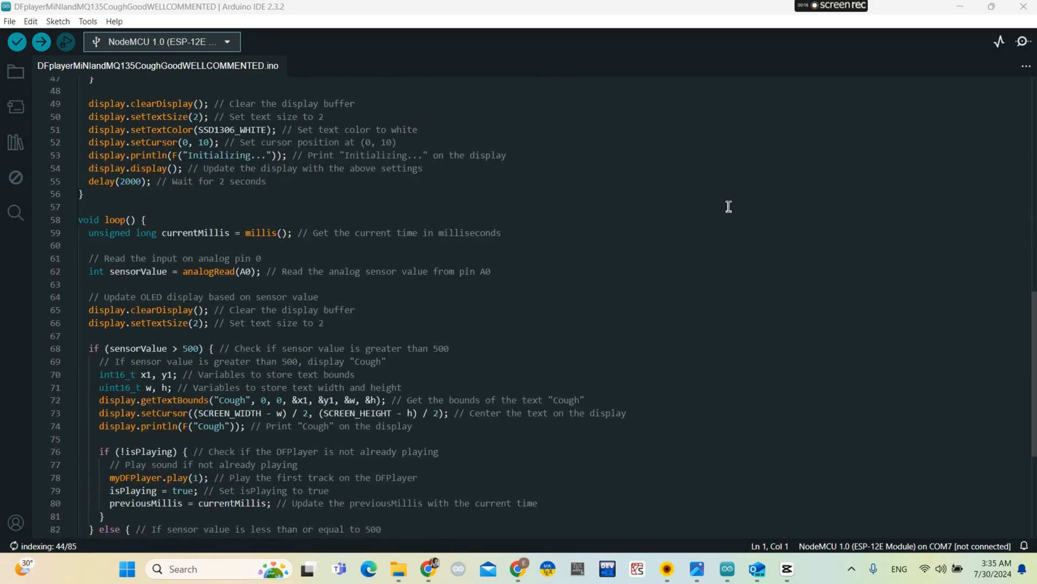
scroll(down, 3)
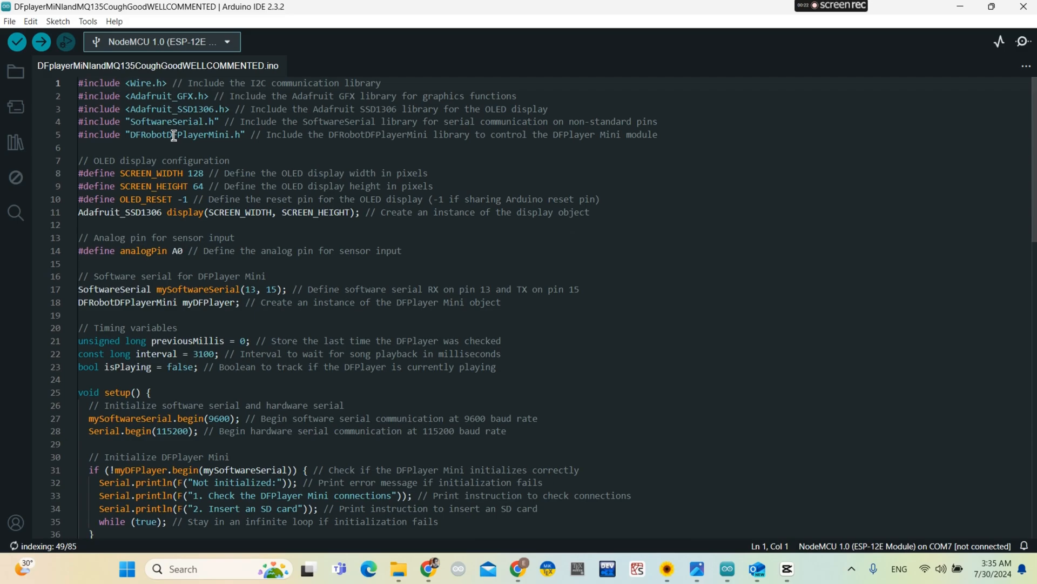
Search Library Manager for DFRobotDFPlayerMini 1.0.6 and Adafruit_SSD1306 2.5.10, confirming each is installed
double_click(179, 134)
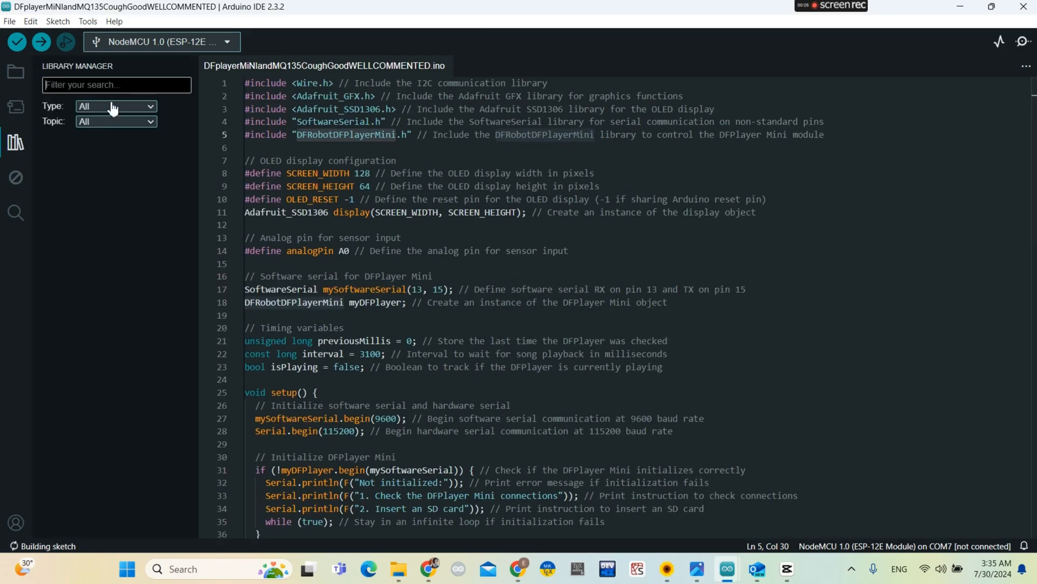
text(DFRobotDFPlayerMini)
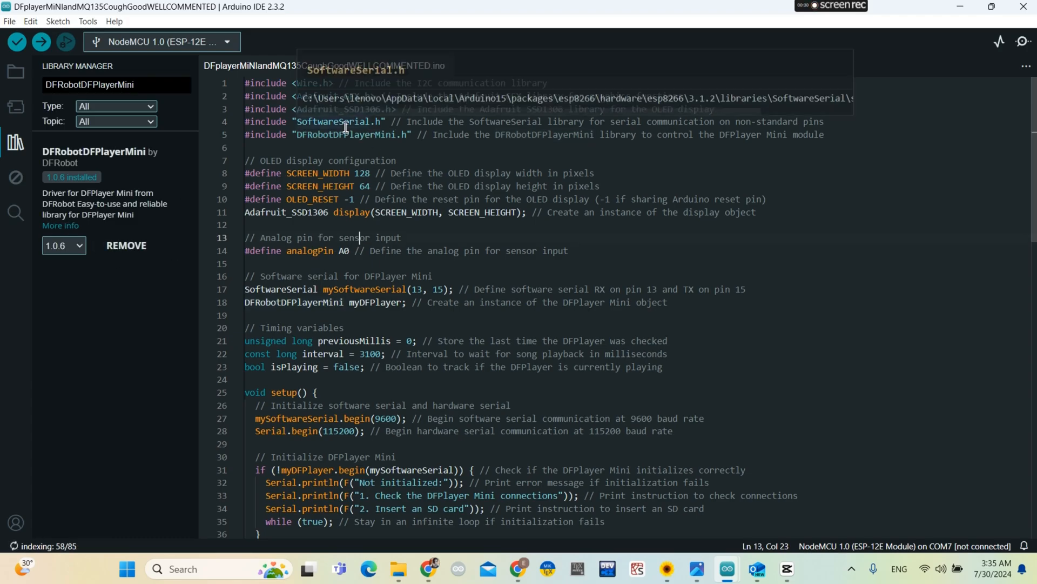
click(336, 121)
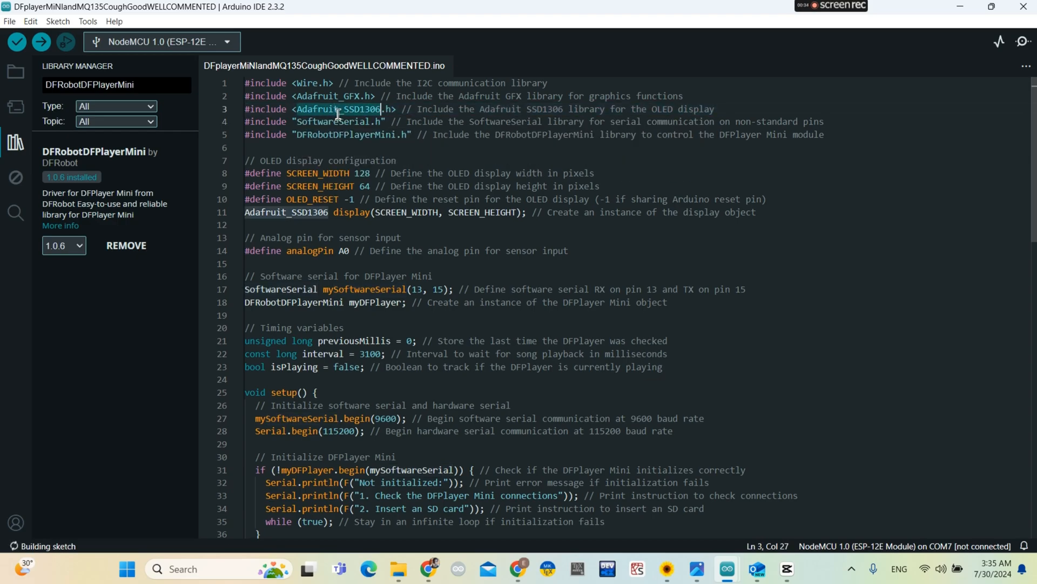
click(117, 85)
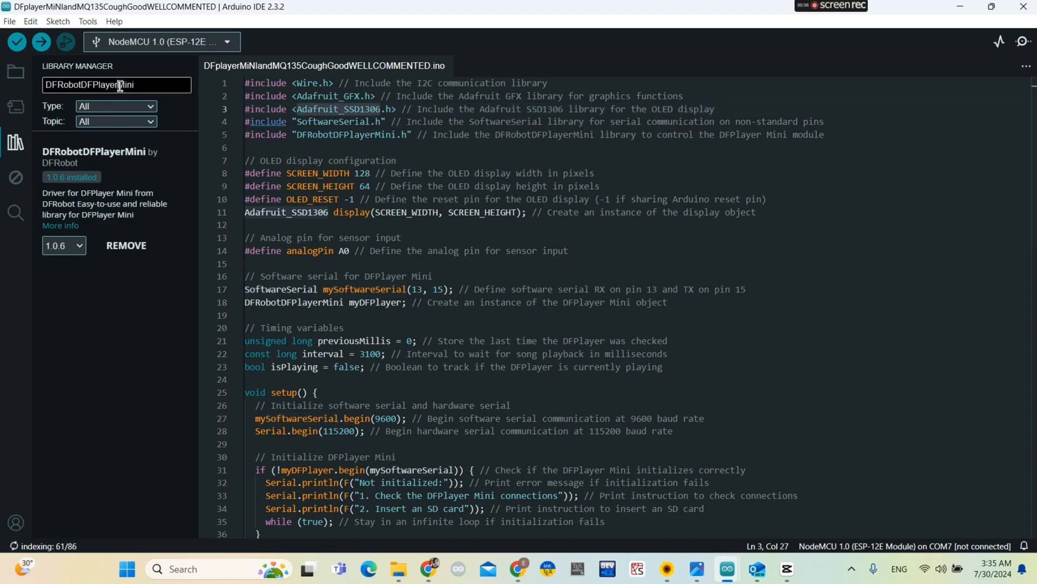
text(Adafruit_SSD1306)
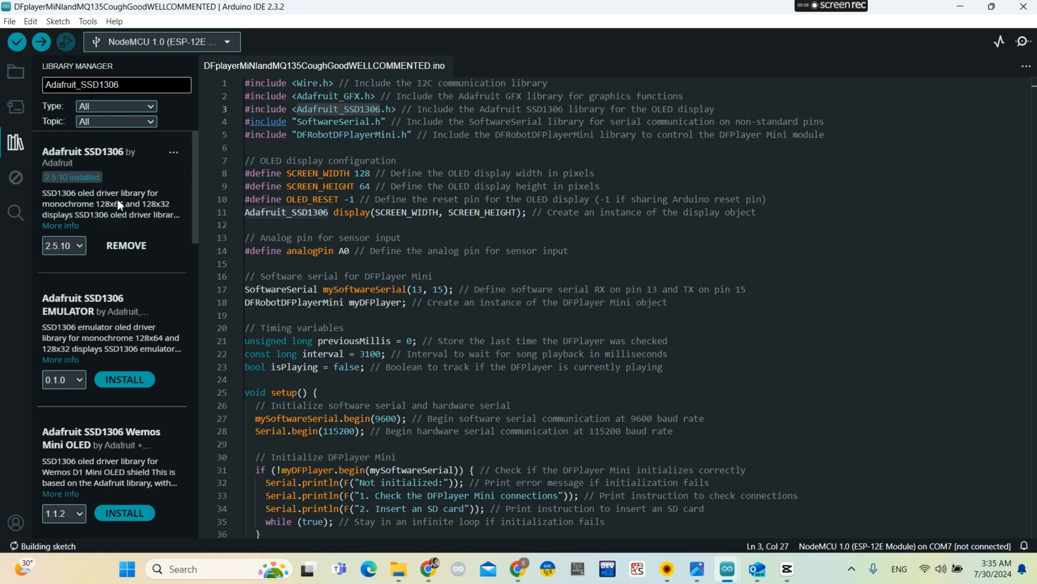